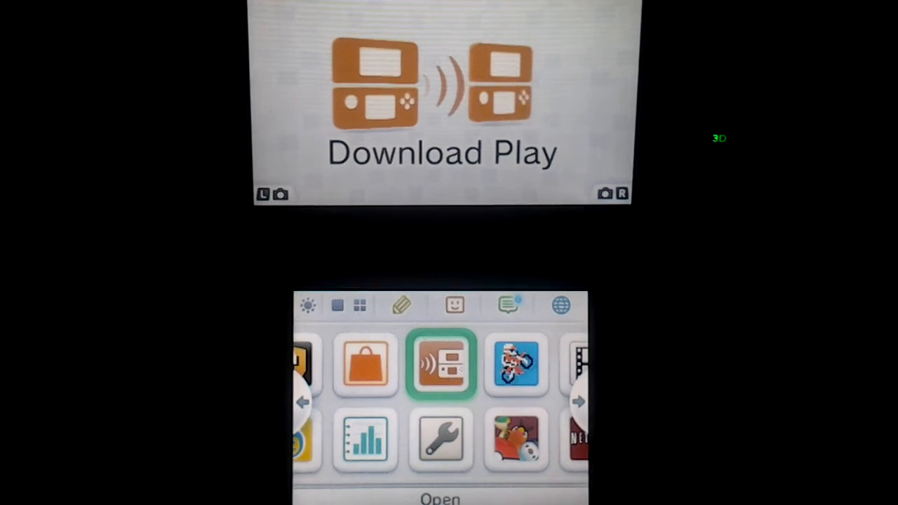
click(440, 365)
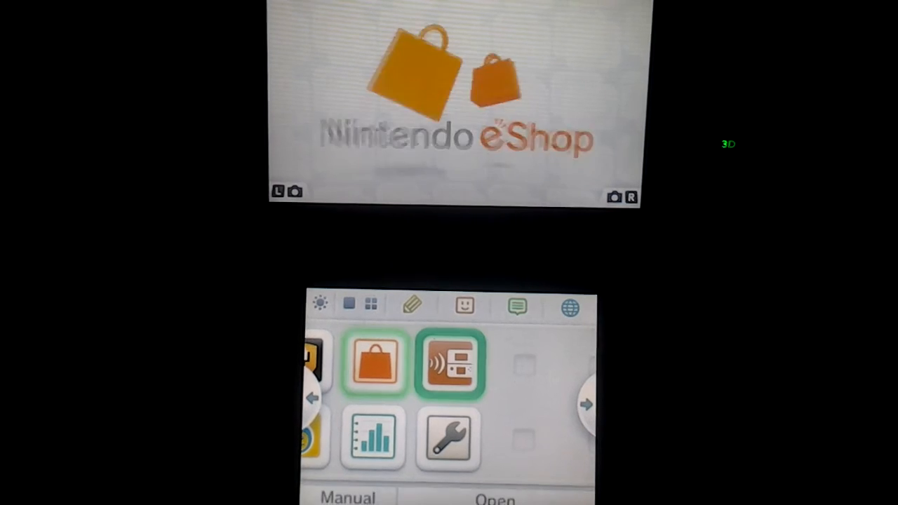
click(452, 364)
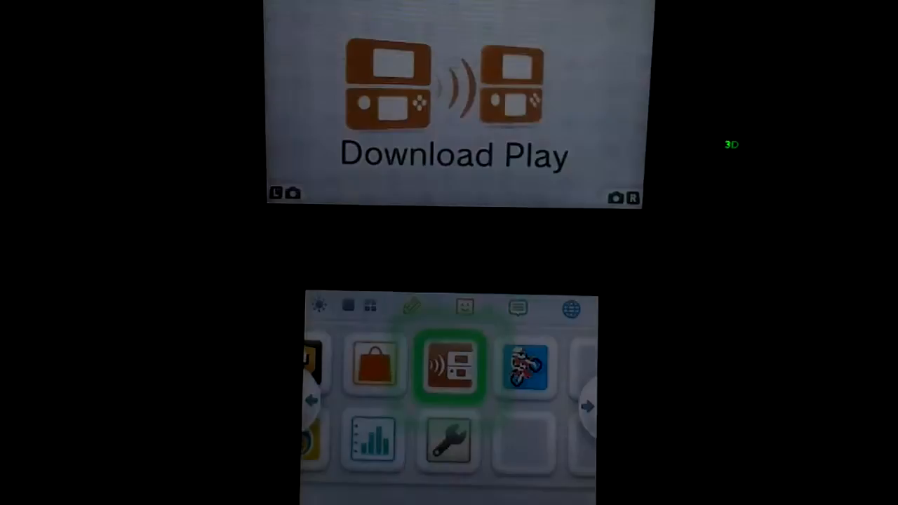